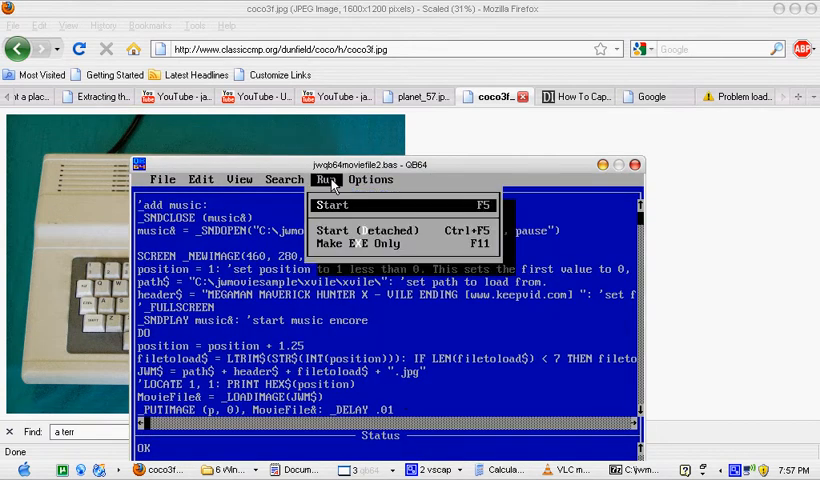
Run the movie player program to the end, then dismiss the output window to return to the editor
{"action": "left_click", "coordinate": [333, 204]}
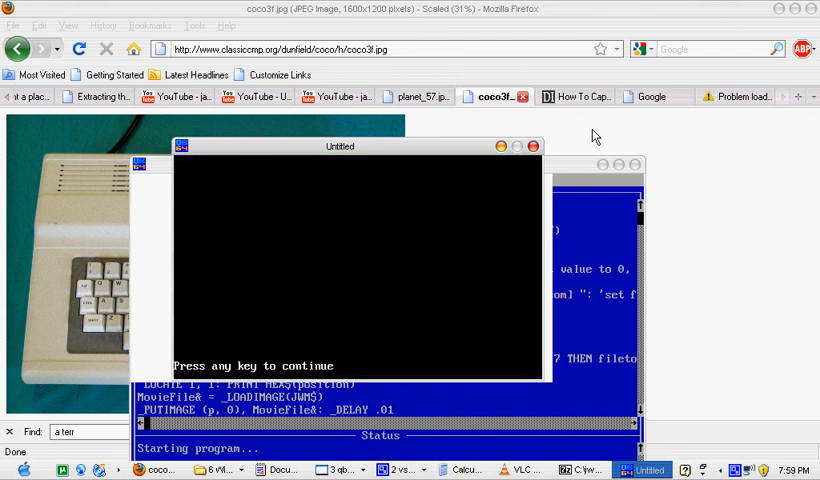
{"action": "key", "text": "enter"}
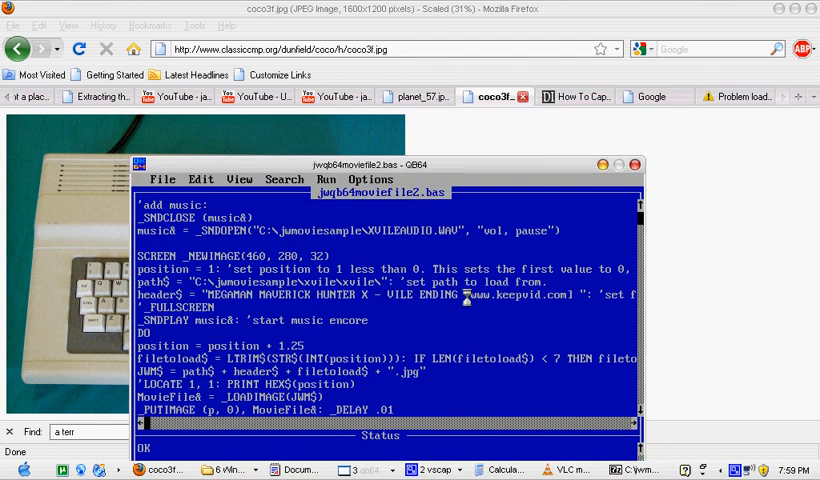